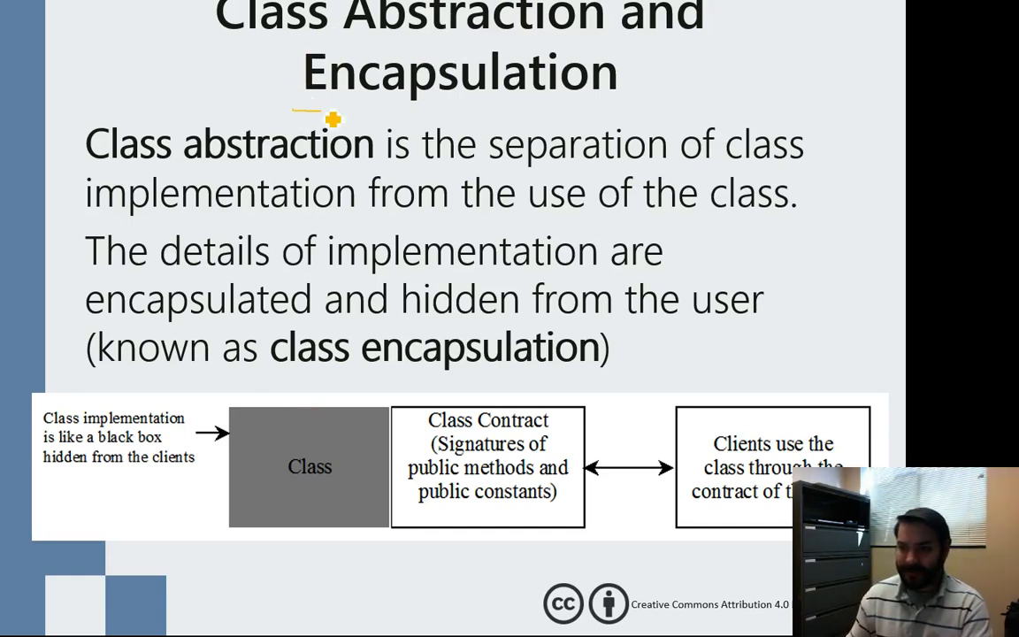
Draw an ink underline beneath 'Encapsulation' in the slide title
drag(301, 114, 628, 115)
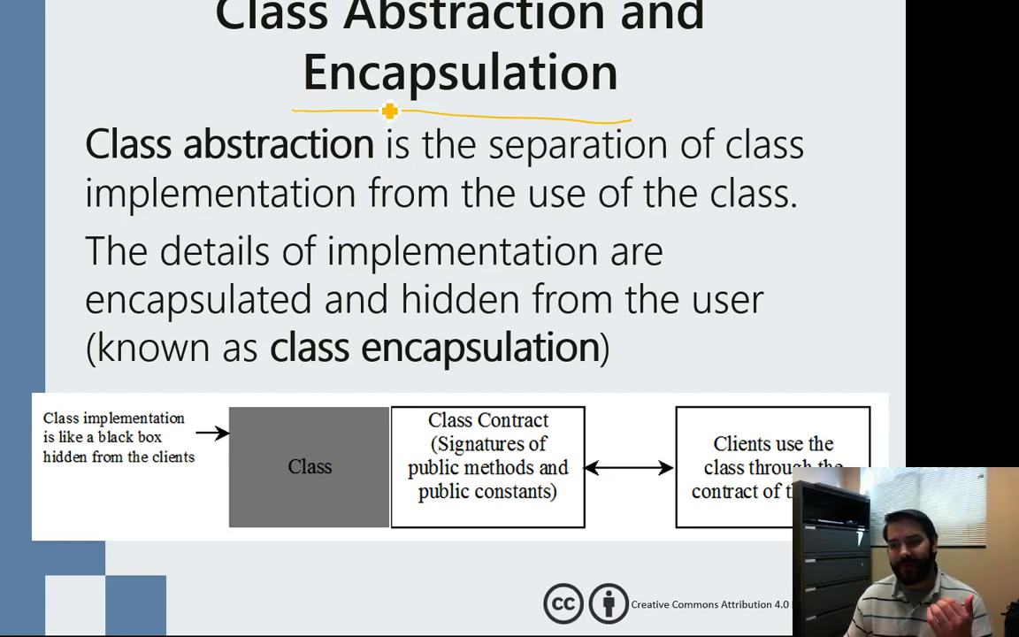
mouse_move(375, 124)
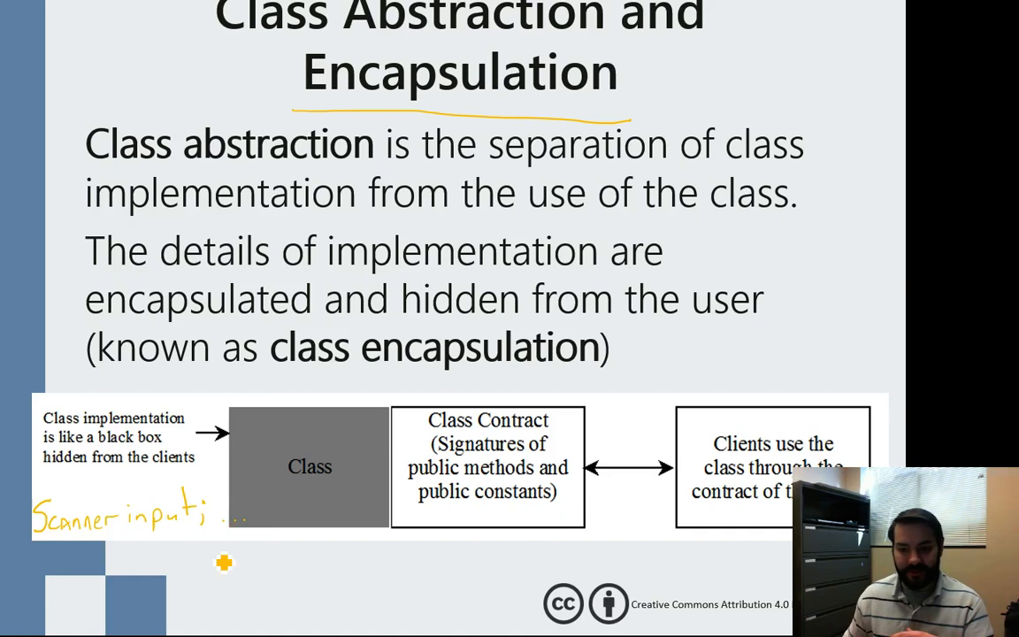
mouse_move(205, 581)
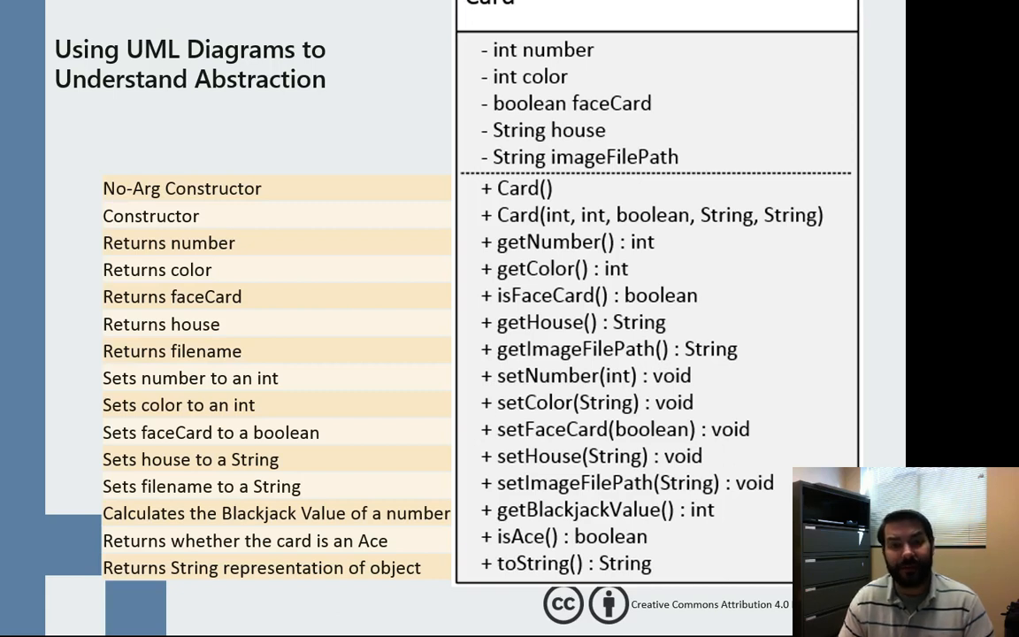
mouse_move(699, 374)
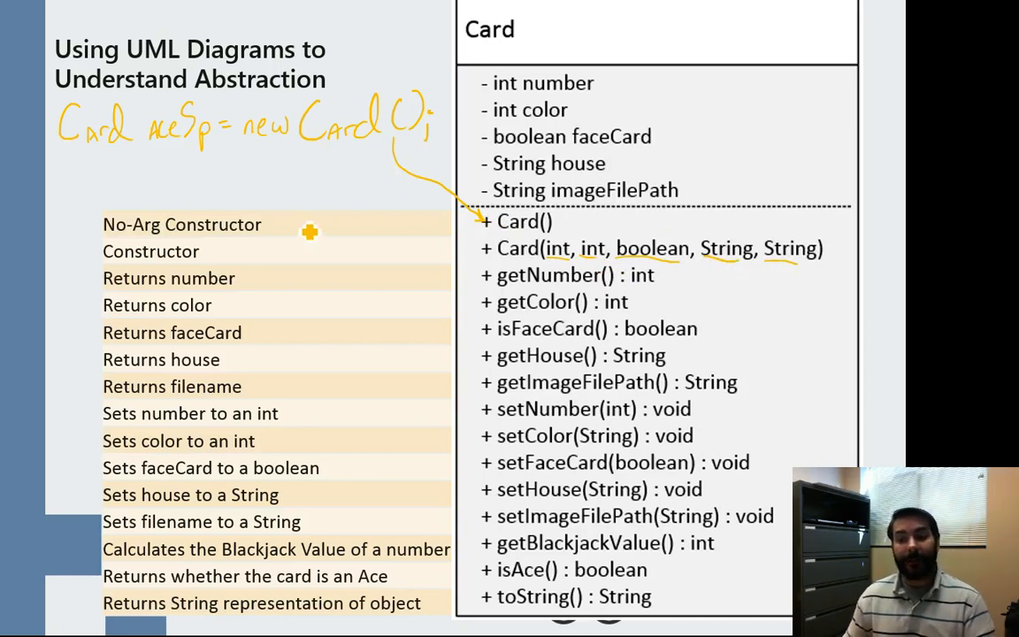
Handwrite 'Ace' as part of the aceSp Card object code beside the constructor
text(AceSp.ge)
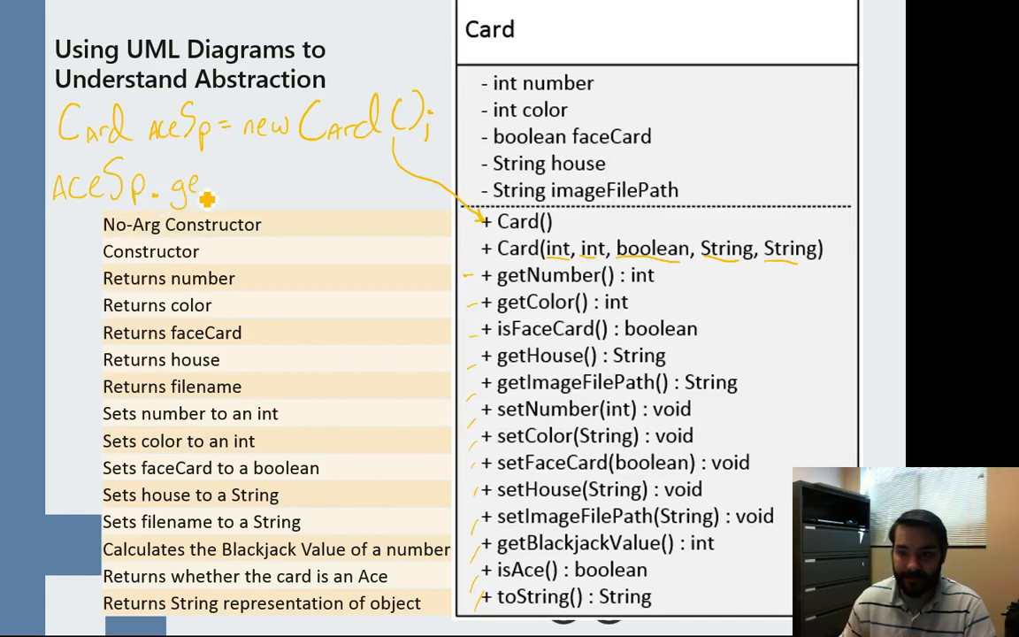
Extend the handwritten method call to 'aceSp.getBl' under the constructor line
text(t)
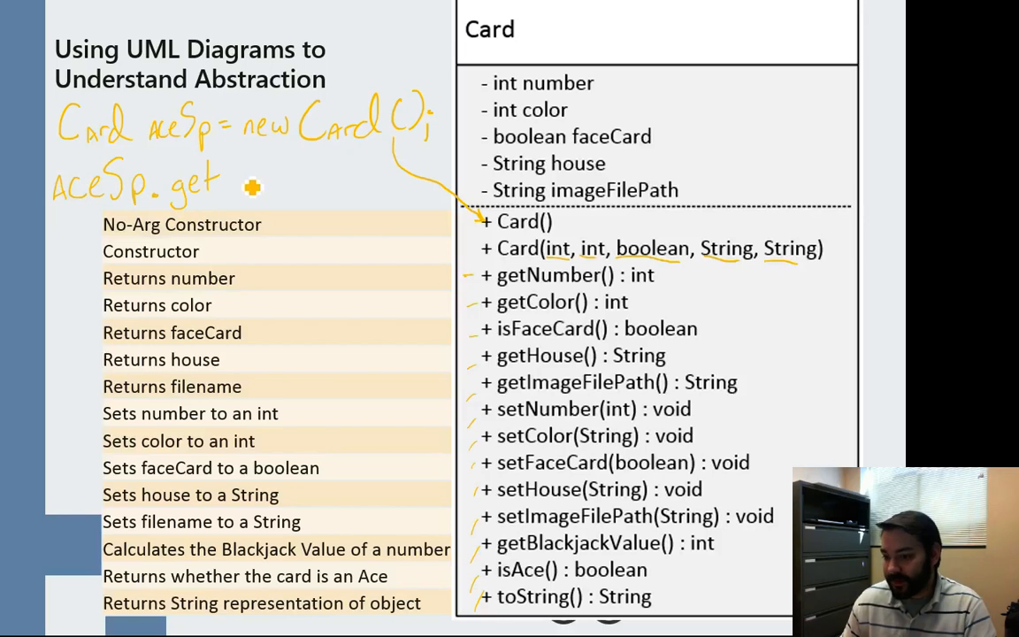
text(Bl)
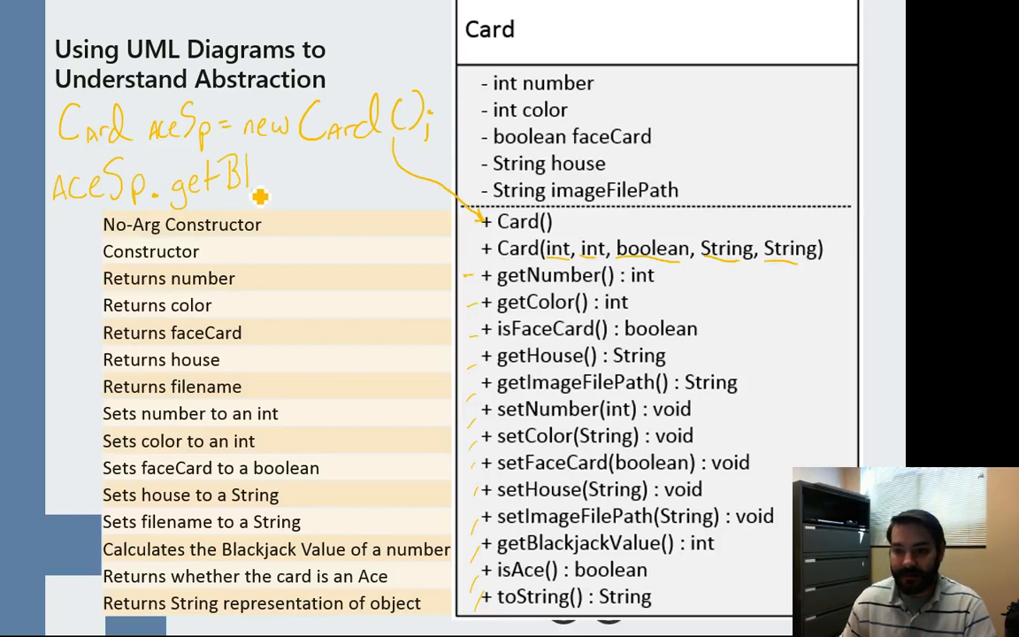